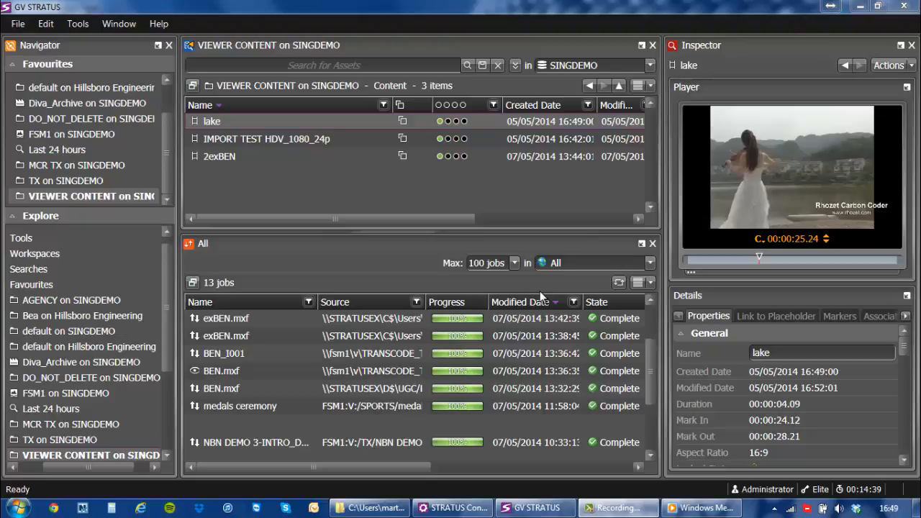
mouse_move(394, 228)
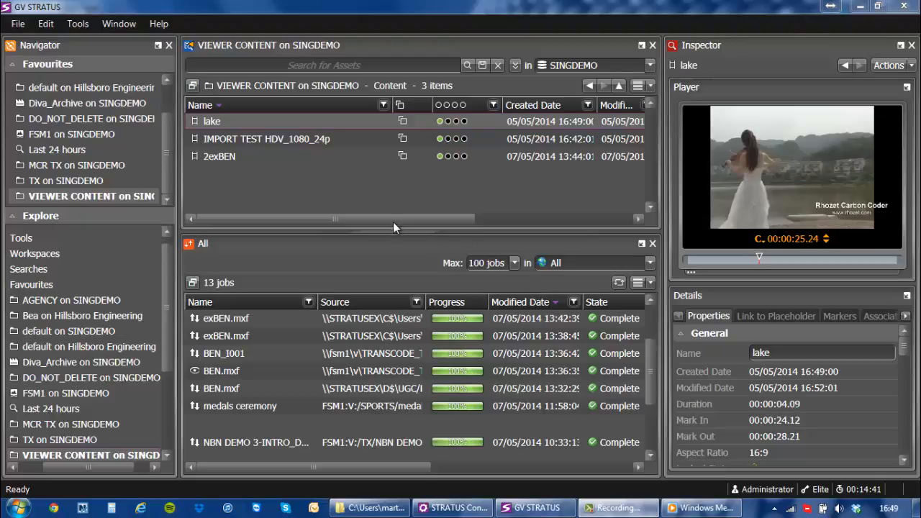
mouse_move(398, 232)
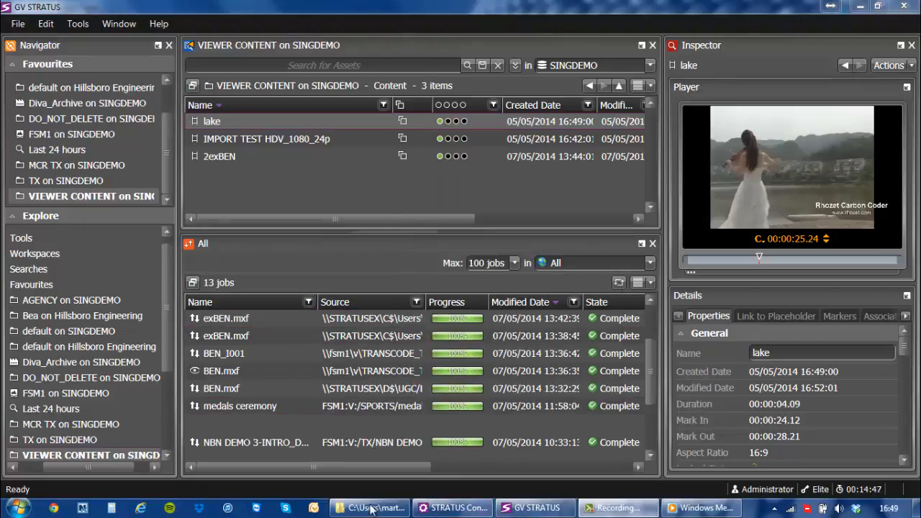
mouse_move(369, 508)
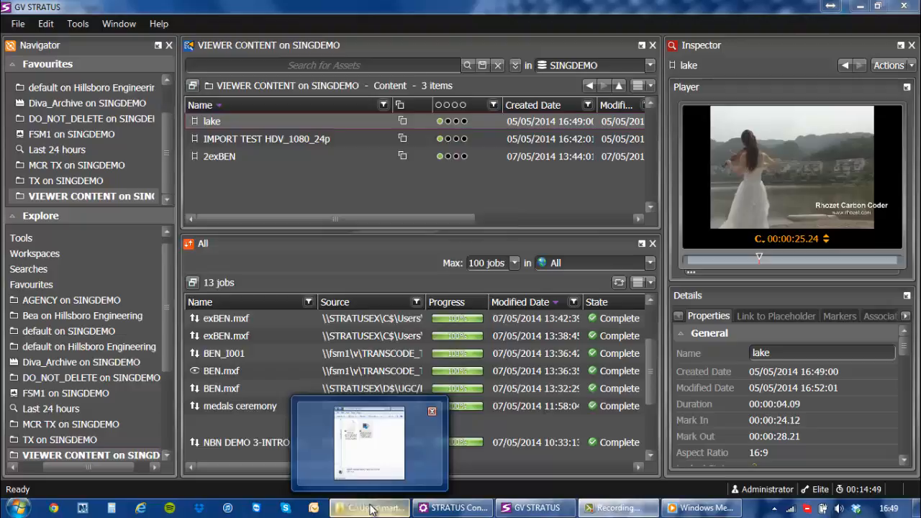
Play the 'spanish armada training' GoPro clip from the Dropbox UGC folder, then close the player
left_click(369, 508)
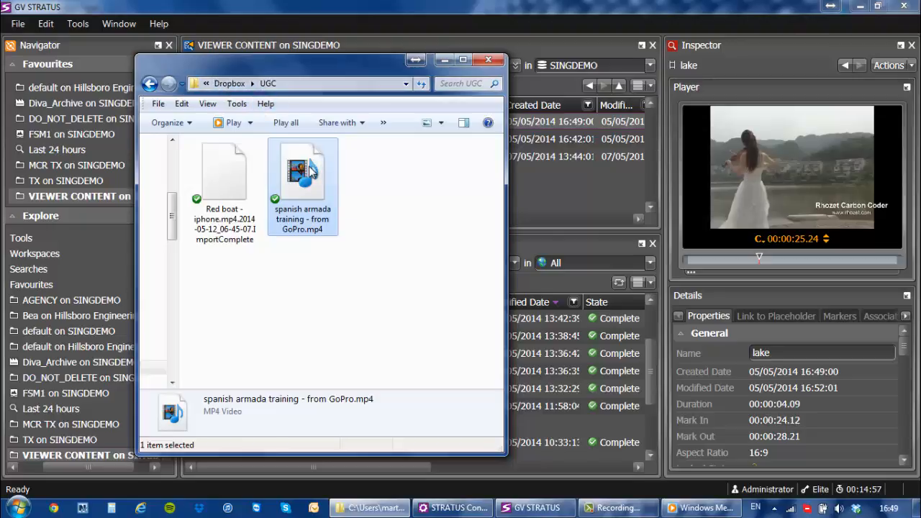
double_click(303, 170)
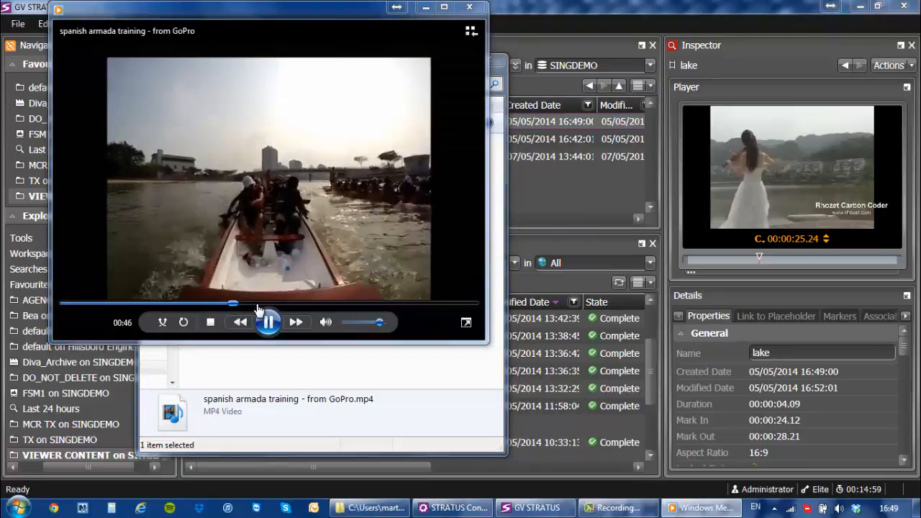
left_click(267, 322)
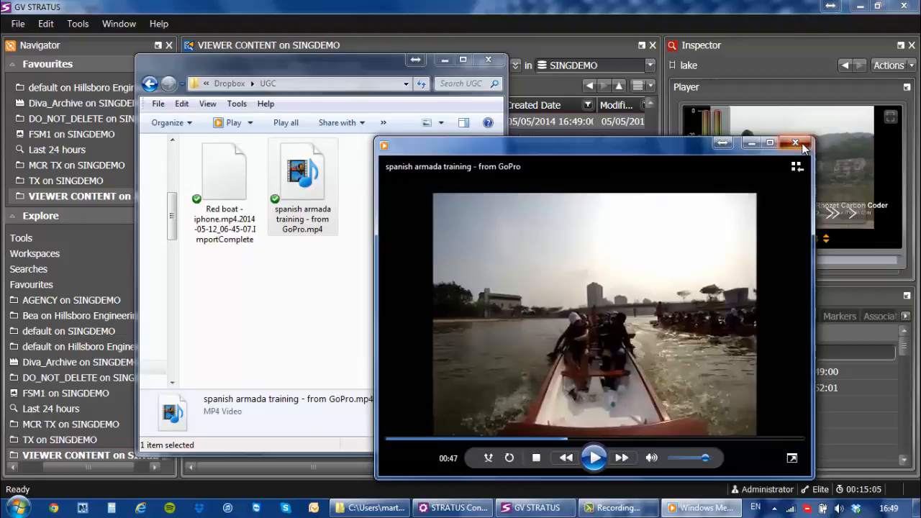
left_click(797, 142)
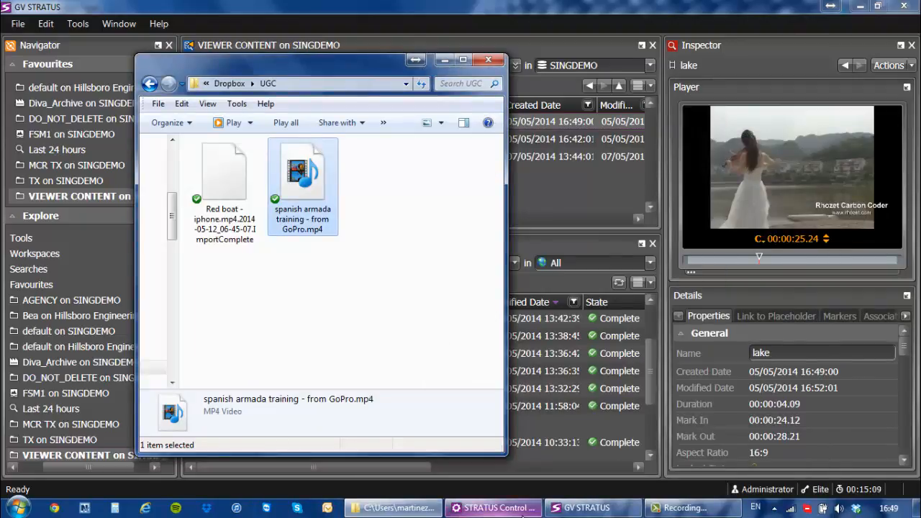
Review the DropboxImport rule's transcode format, scope and VIEWER CONTENT destination in the Rule Editor
left_click(494, 507)
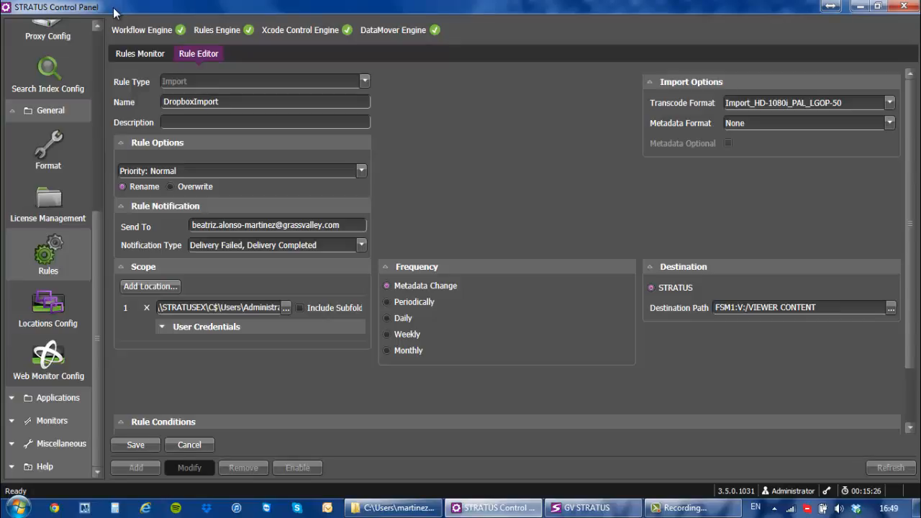
mouse_move(238, 92)
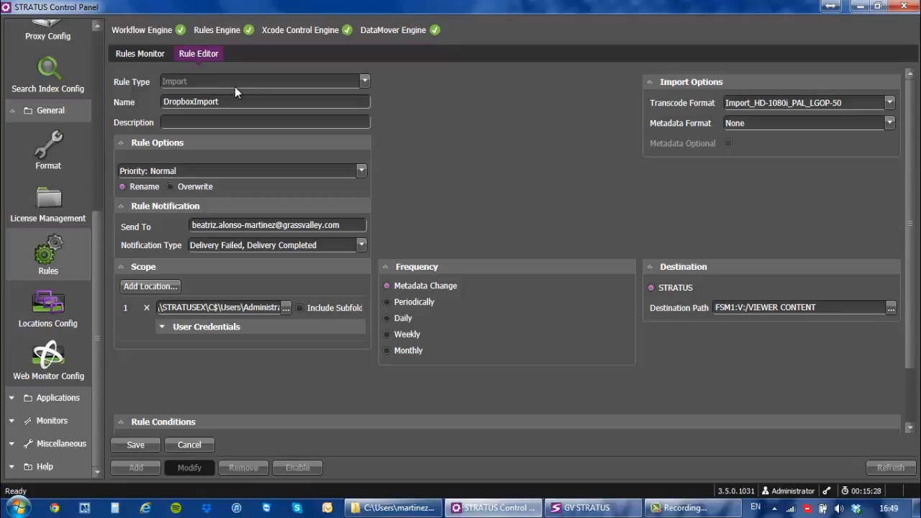
mouse_move(205, 92)
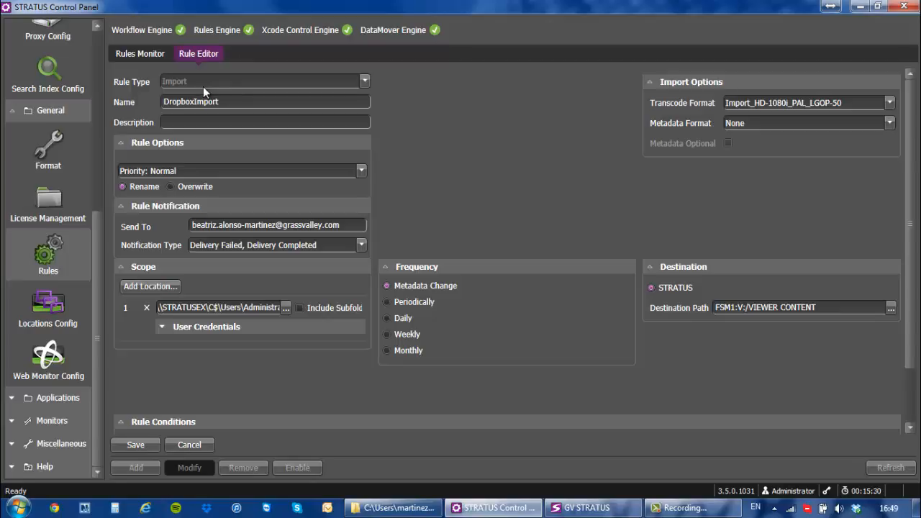
triple_click(191, 102)
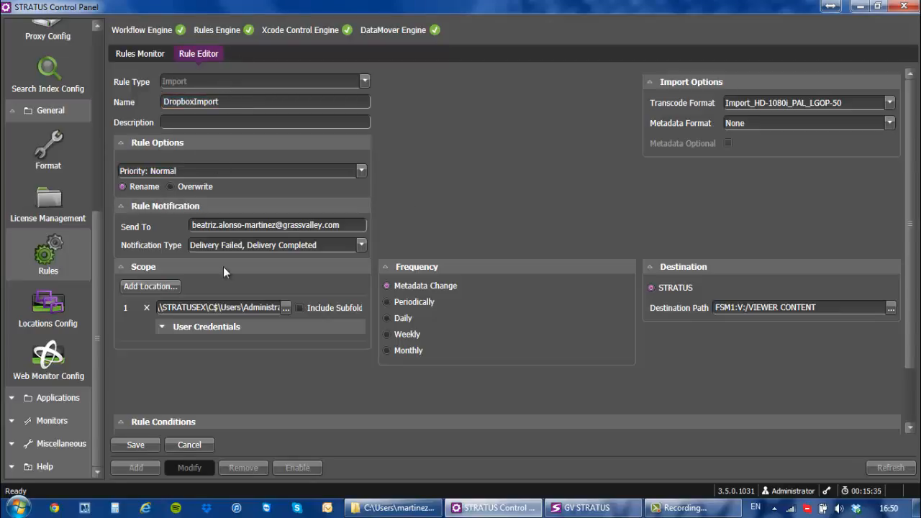
mouse_move(331, 363)
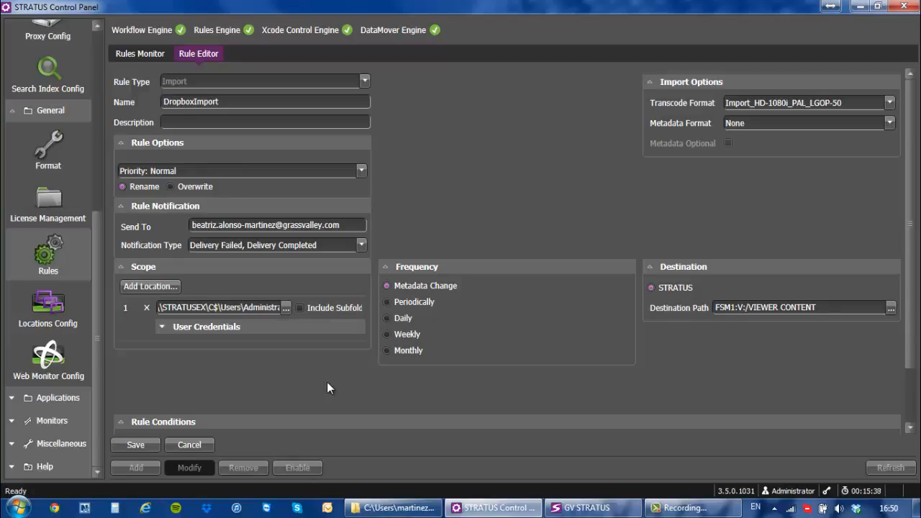
mouse_move(762, 241)
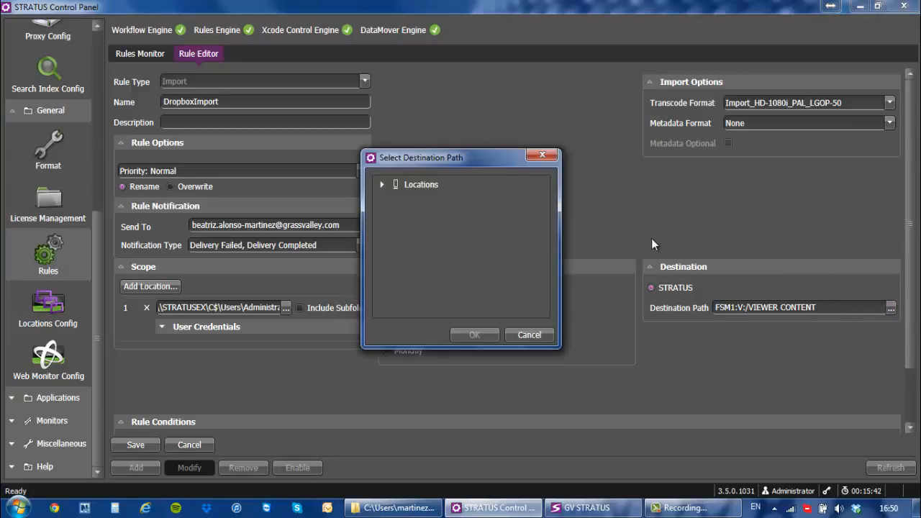
left_click(381, 184)
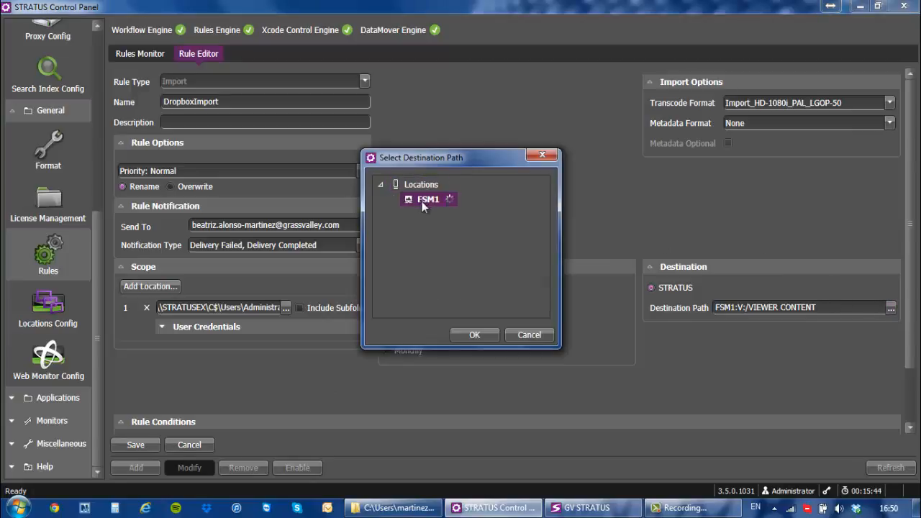
left_click(407, 199)
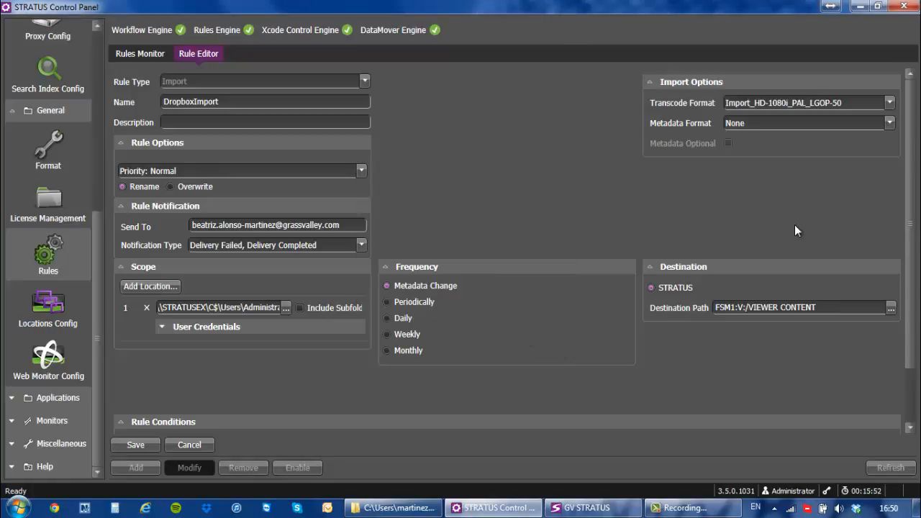
mouse_move(900, 121)
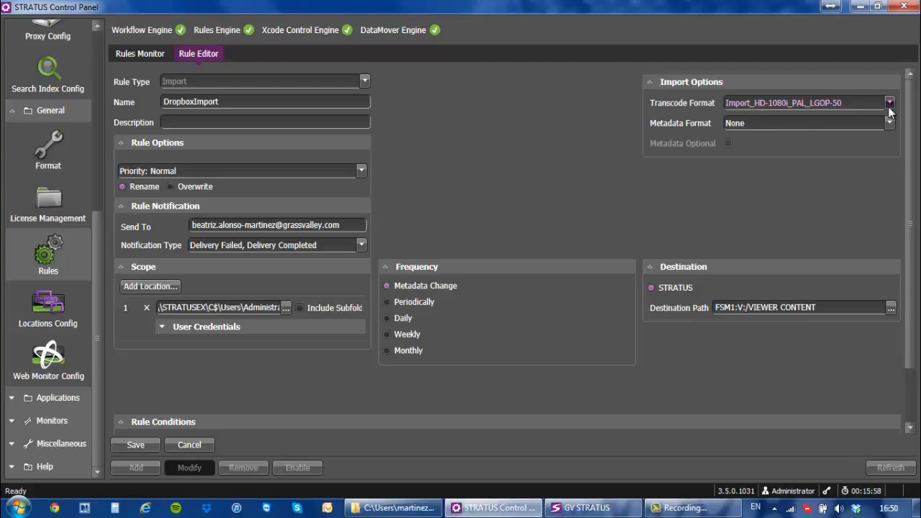
left_click(890, 103)
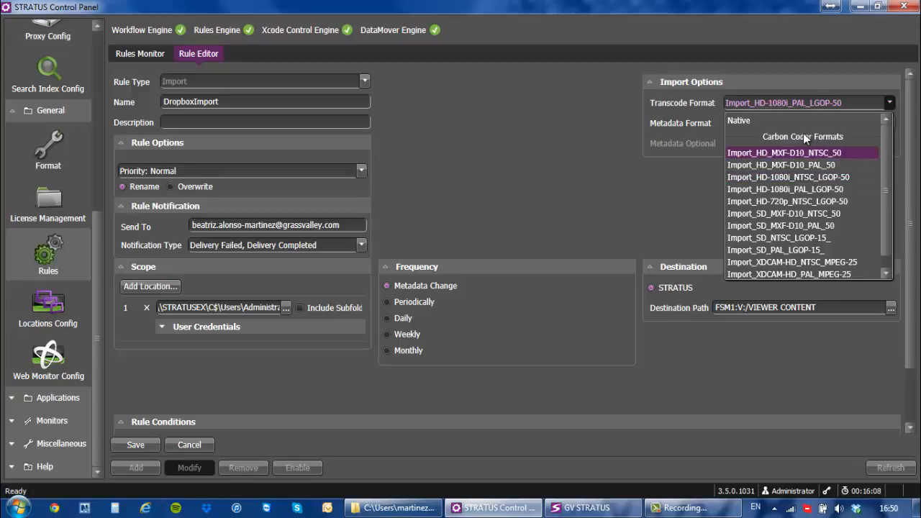
mouse_move(739, 120)
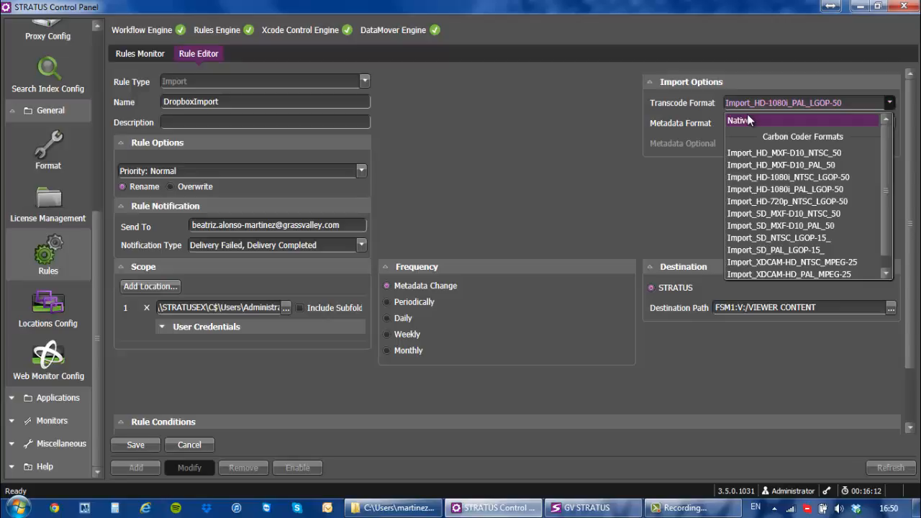
mouse_move(742, 124)
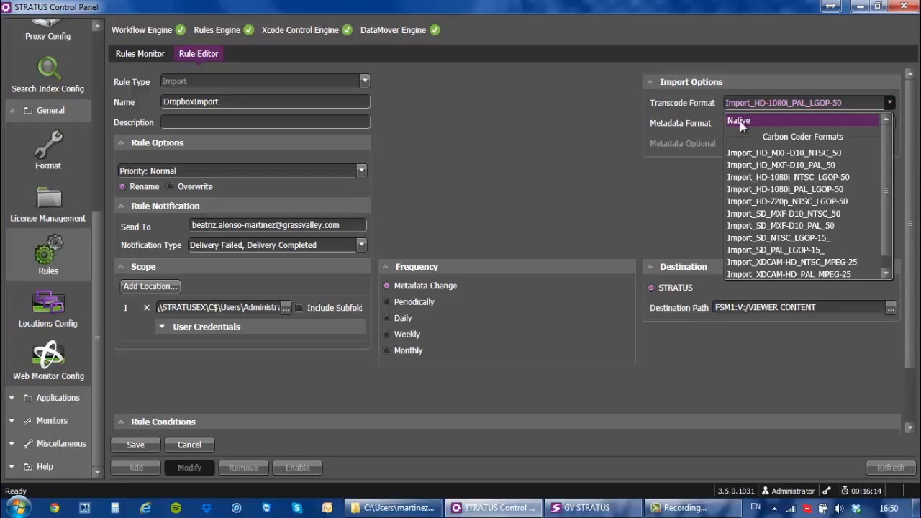
mouse_move(758, 142)
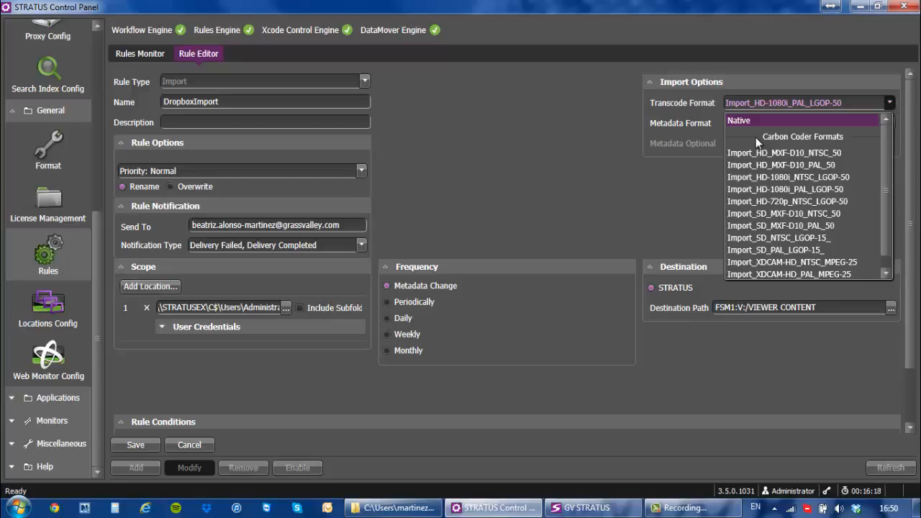
mouse_move(763, 151)
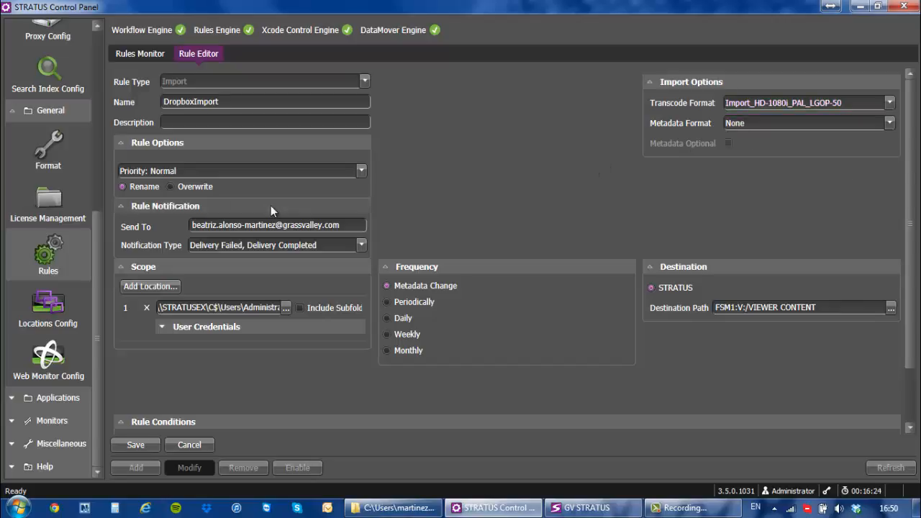
mouse_move(210, 267)
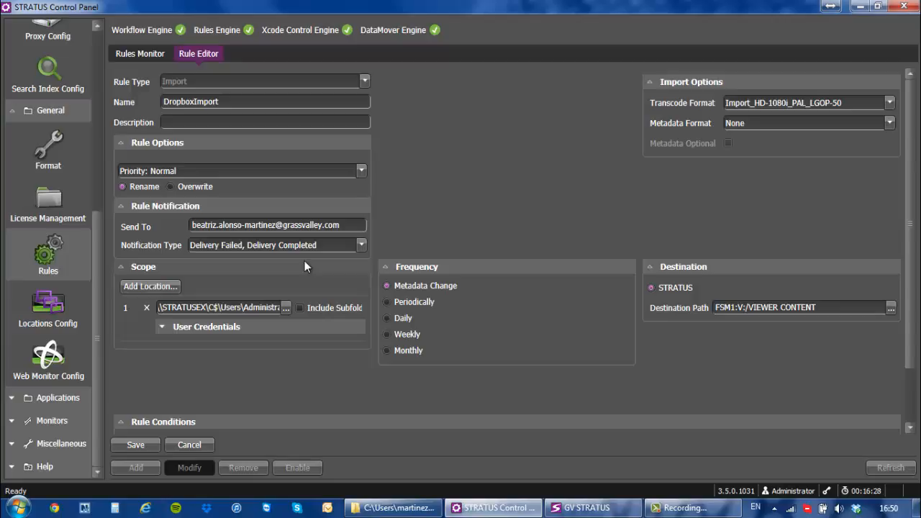
mouse_move(196, 212)
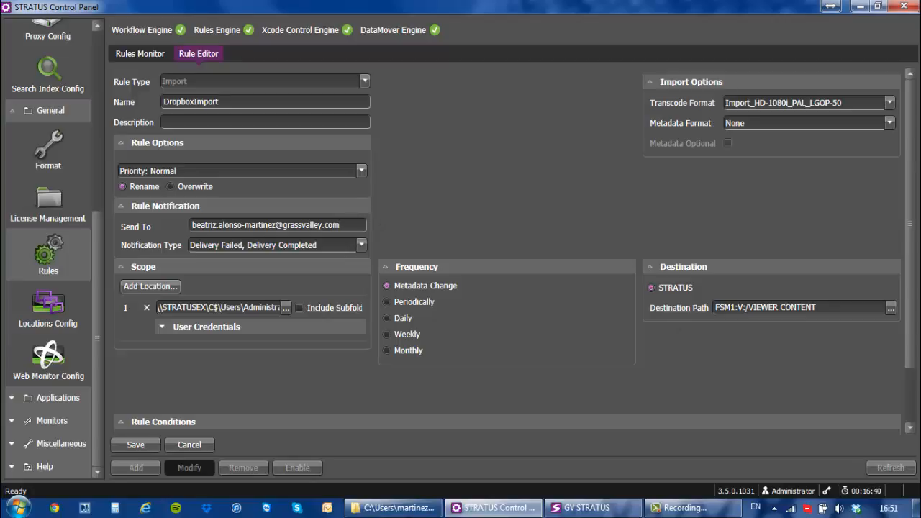
Browse Add Condition fields, cancel without adding any, and save the DropboxImport rule
scroll("down", 3)
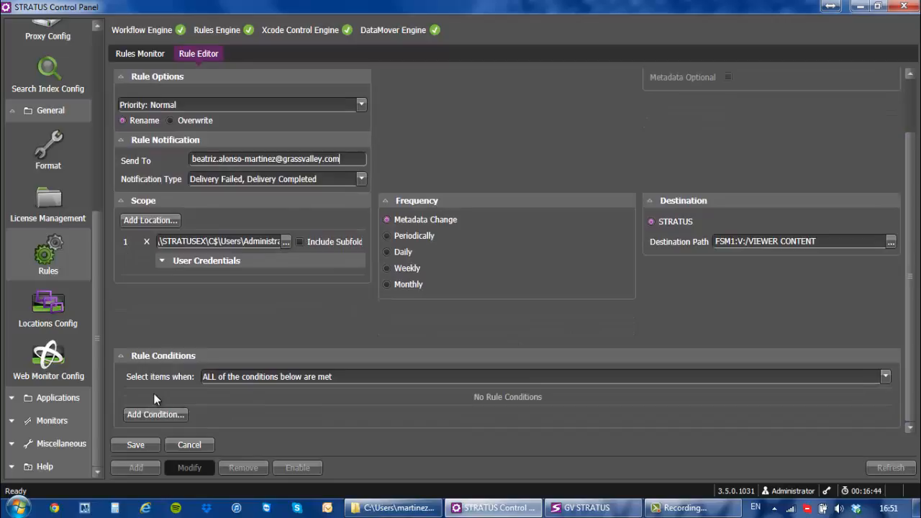
left_click(155, 415)
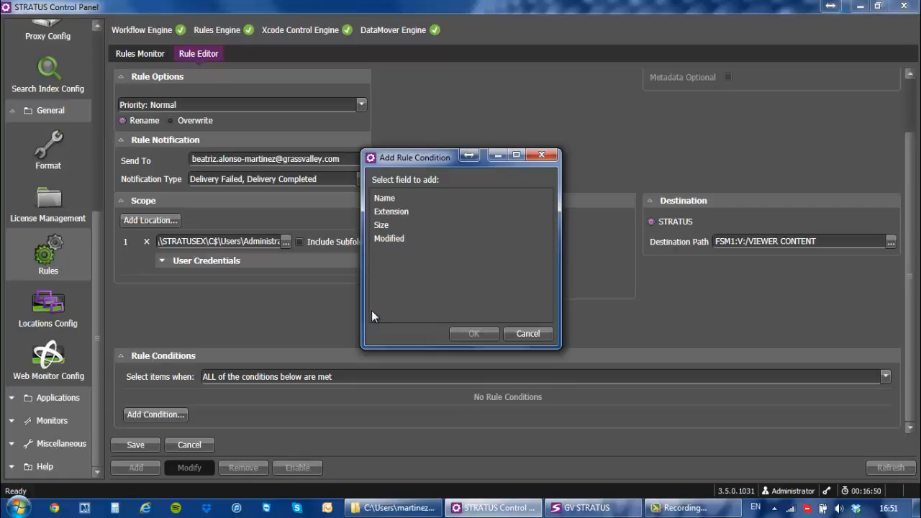
mouse_move(390, 211)
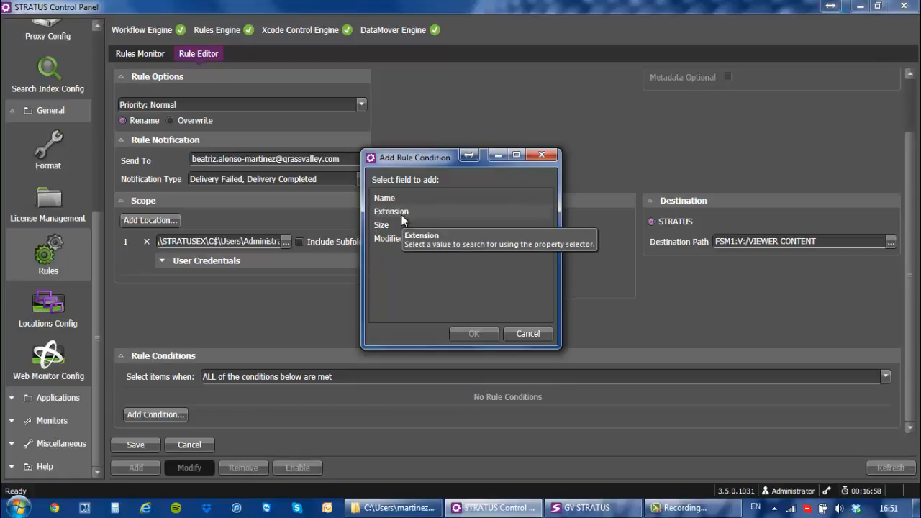
mouse_move(429, 238)
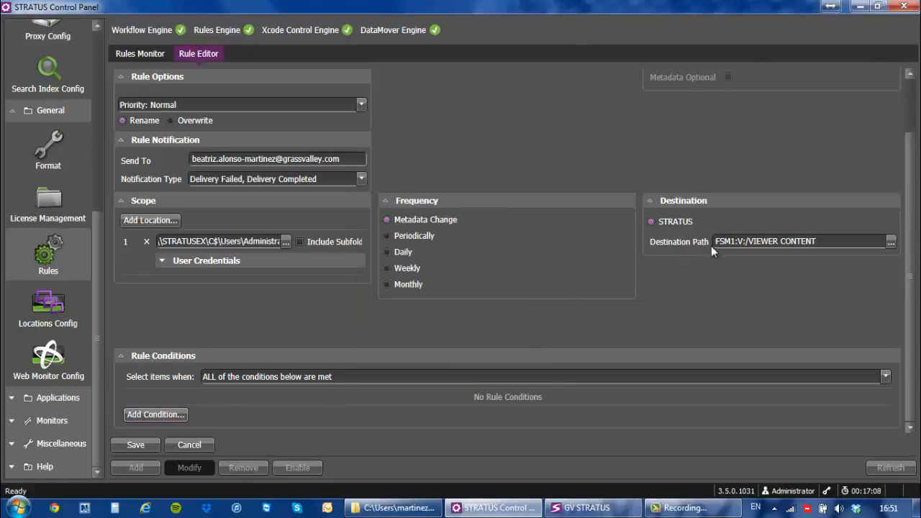
scroll("up", 3)
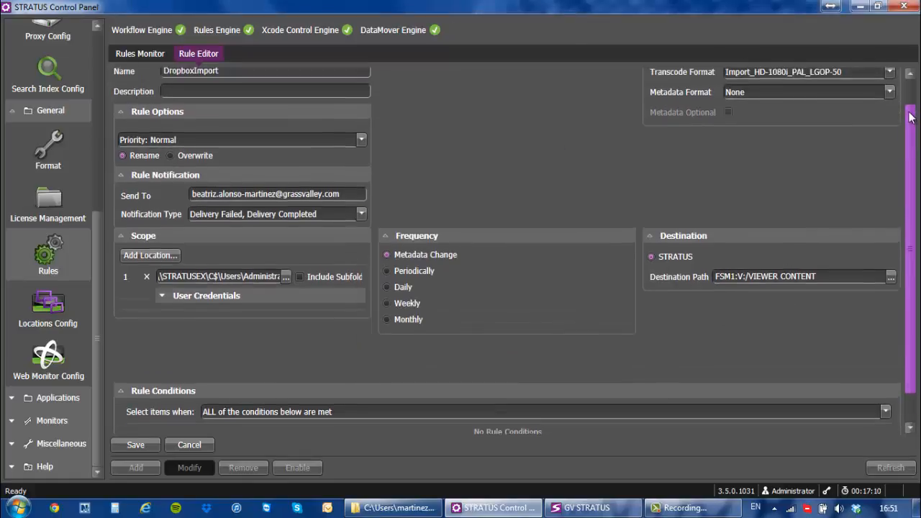
scroll("down", 3)
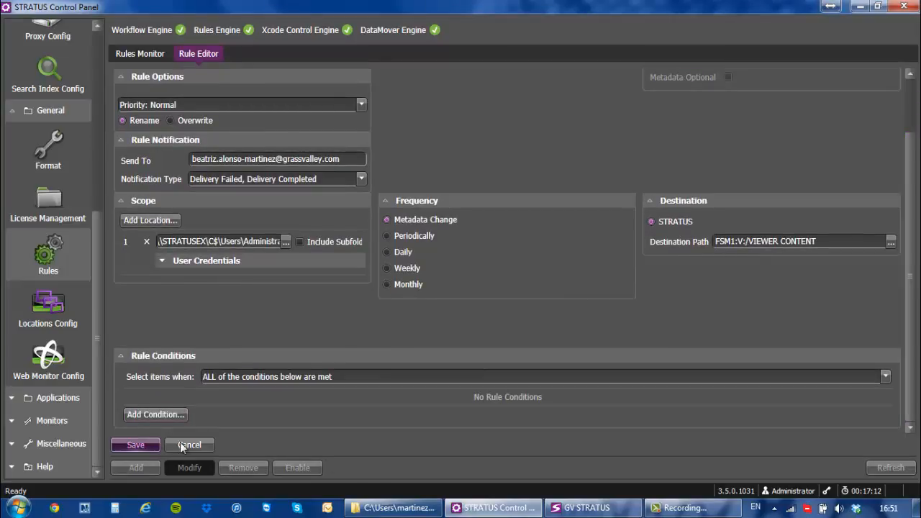
left_click(135, 445)
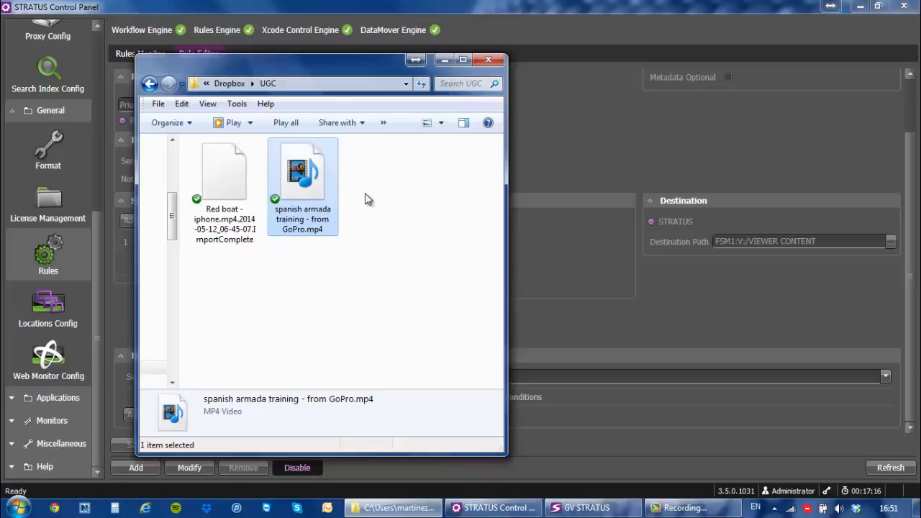
mouse_move(302, 236)
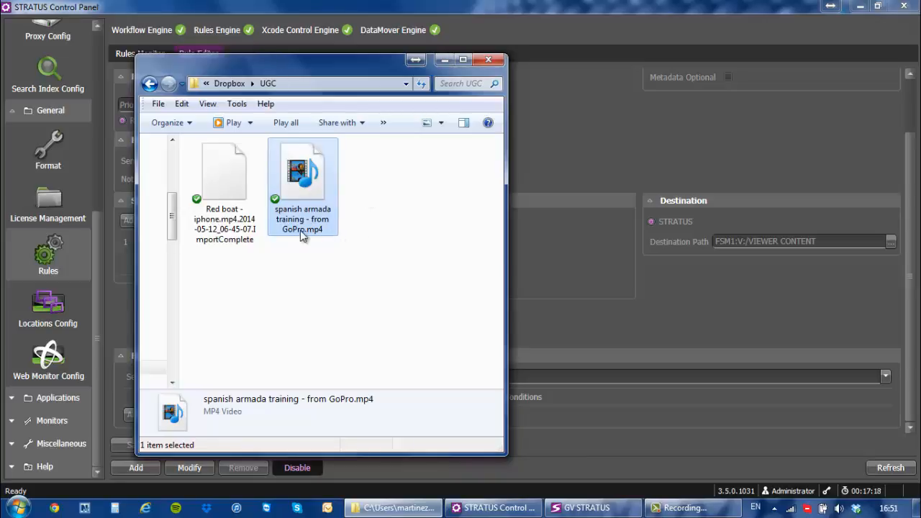
Select the spanish armada GoPro clip and the Red boat ImportComplete file in Dropbox\UGC
double_click(302, 171)
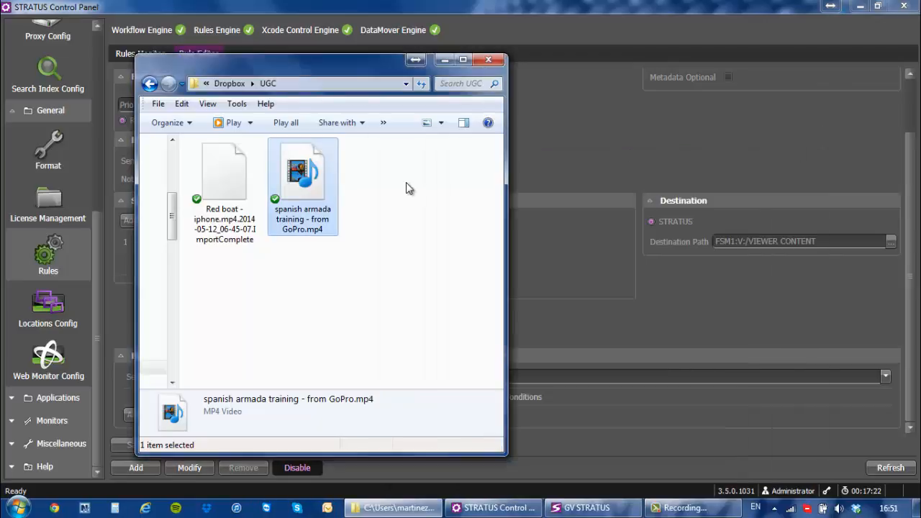
left_click(224, 173)
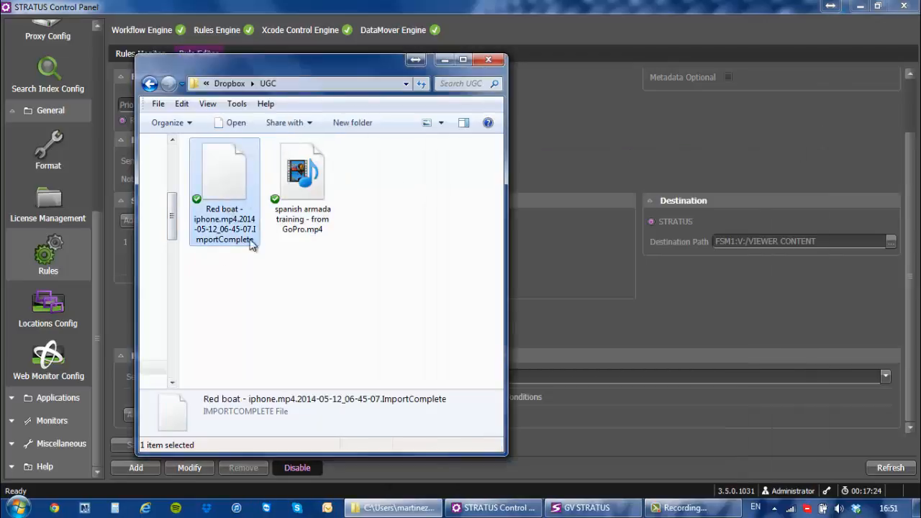
left_click(586, 508)
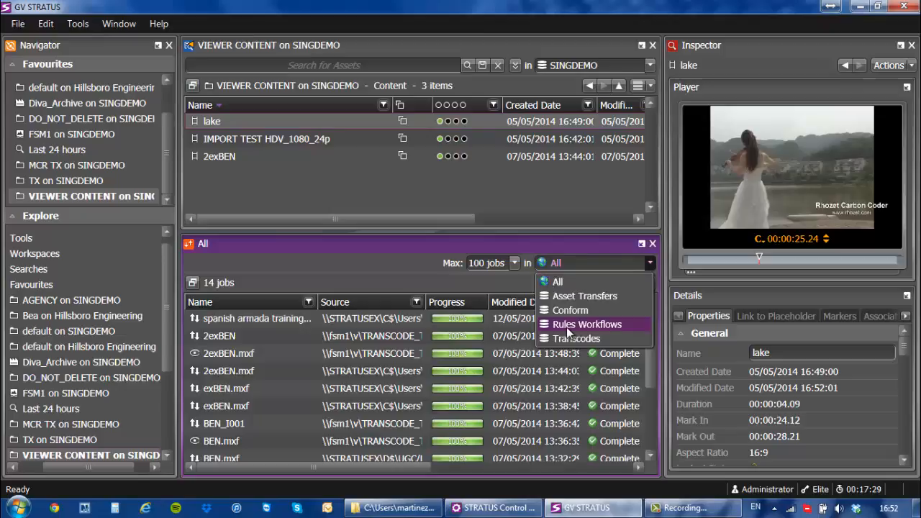
Filter the jobs list to Rules Workflows, then to Transcodes
left_click(587, 324)
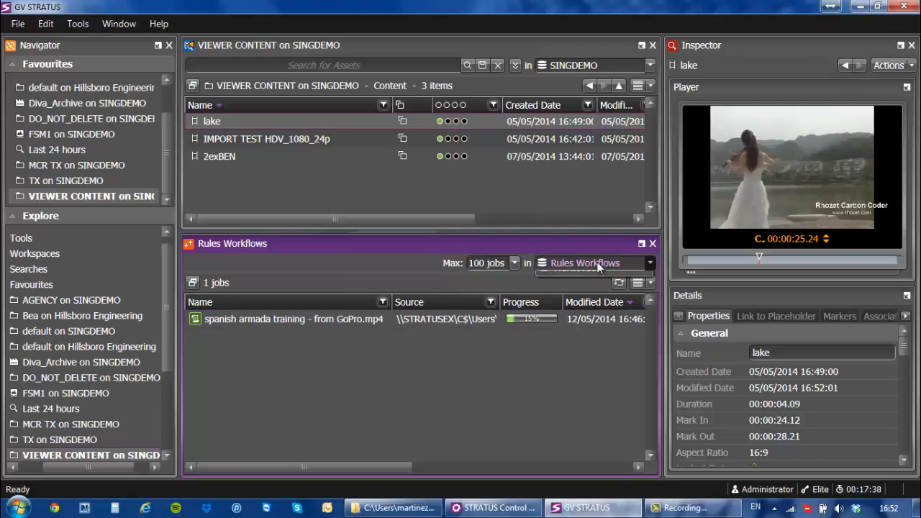
left_click(593, 262)
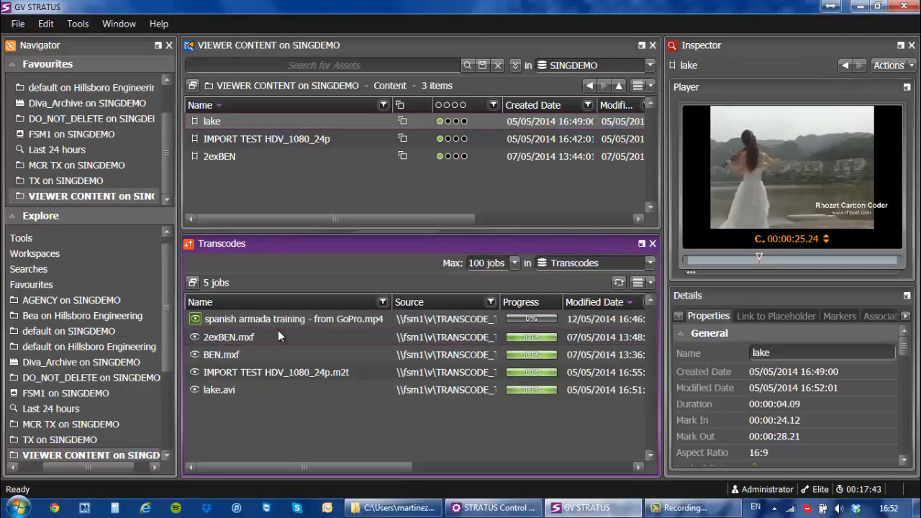
mouse_move(412, 376)
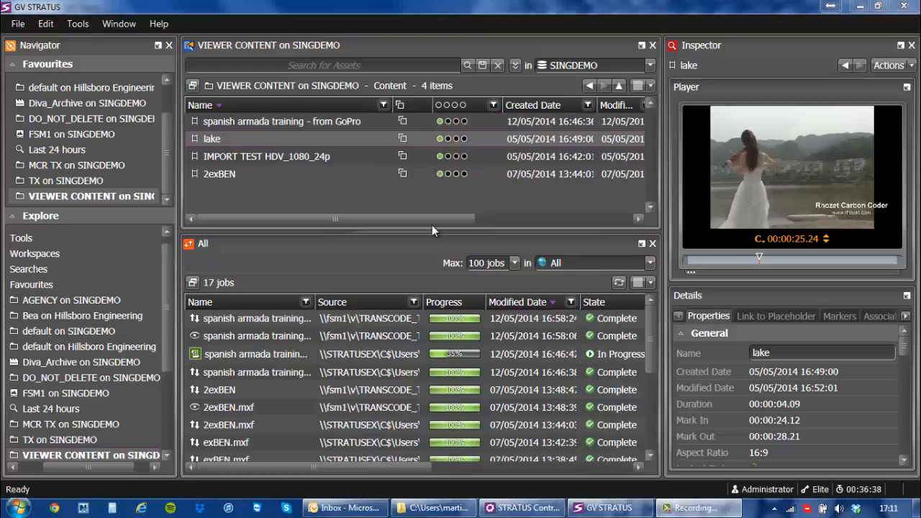
mouse_move(619, 283)
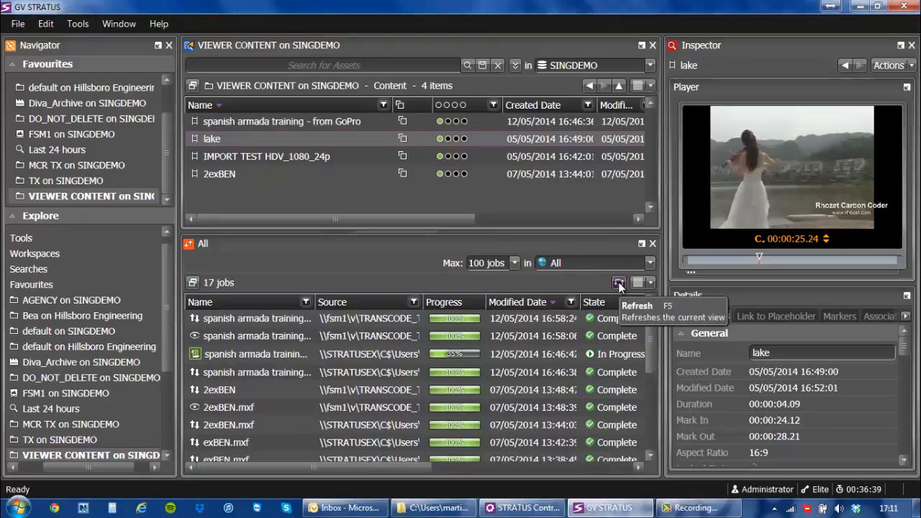
Refresh the jobs list and load 'spanish armada training' from VIEWER CONTENT into the Inspector
left_click(619, 282)
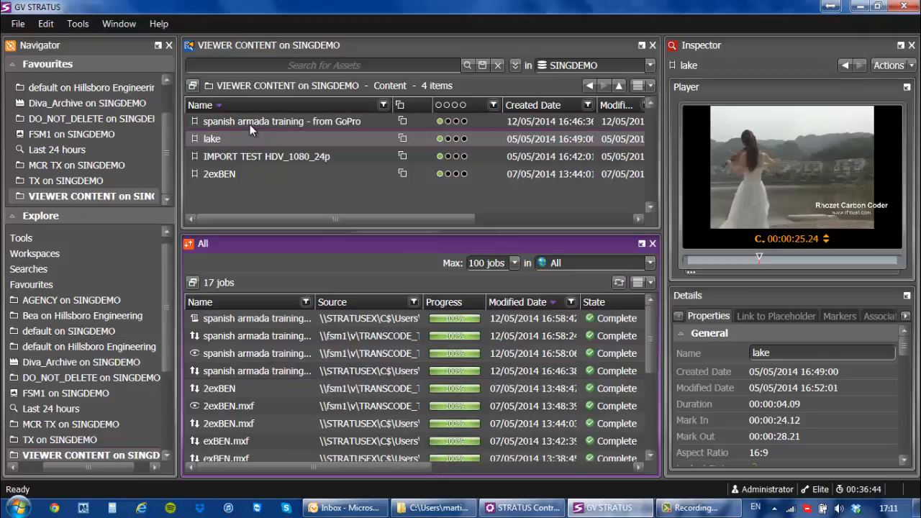
mouse_move(247, 129)
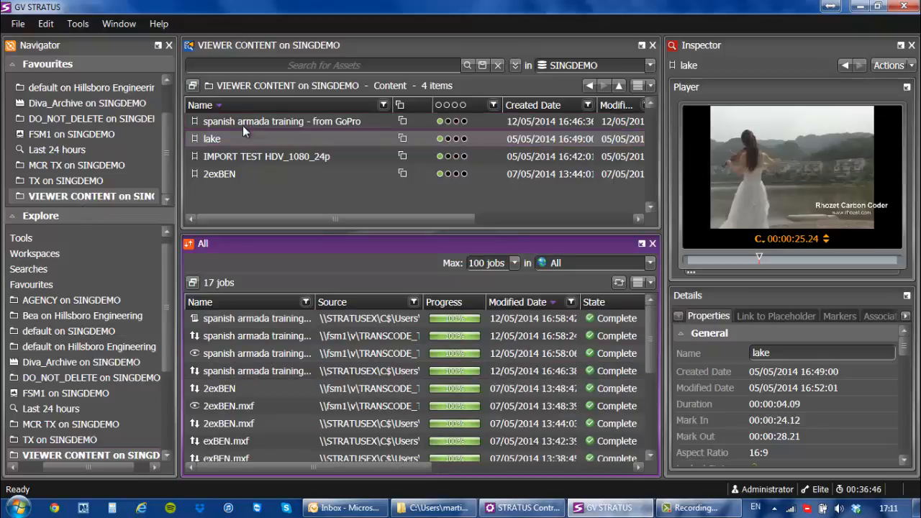
left_click(281, 120)
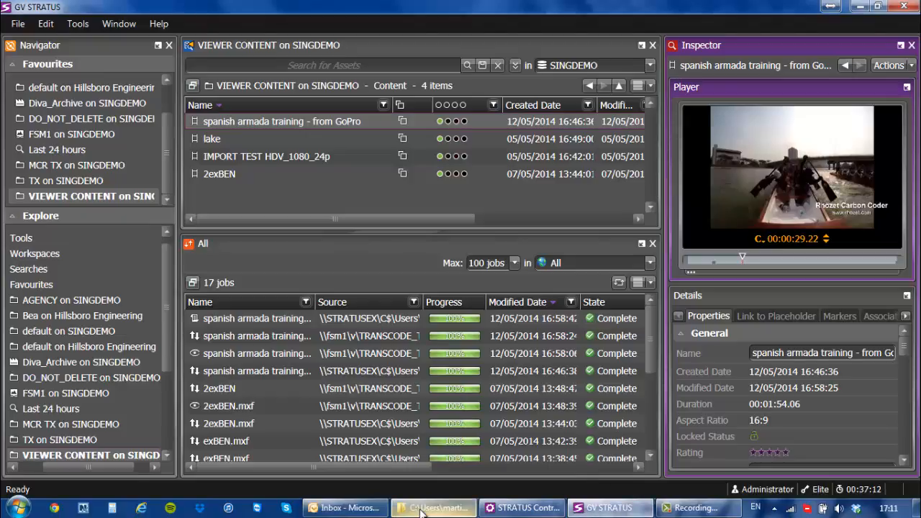
mouse_move(432, 508)
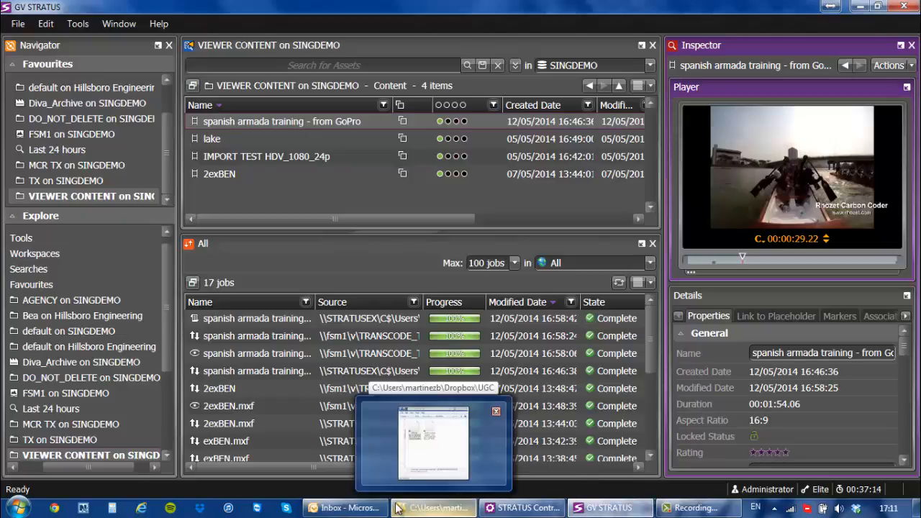
mouse_move(344, 507)
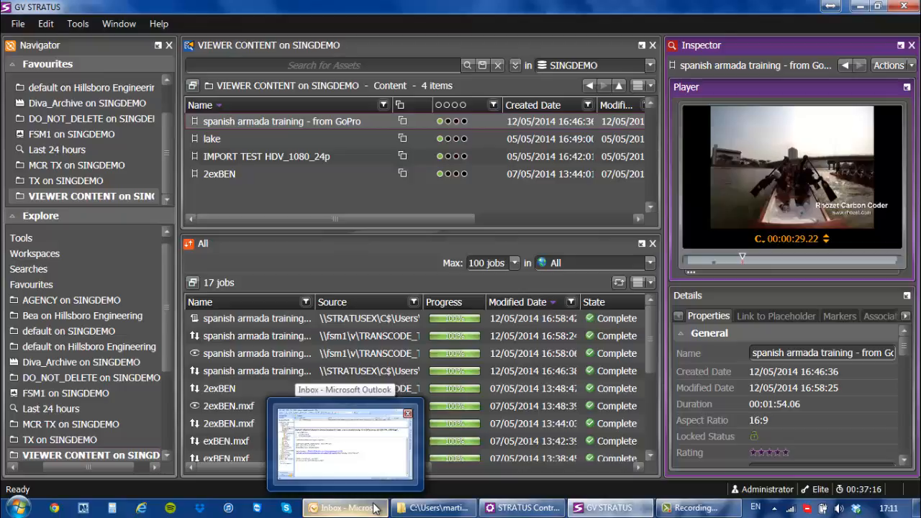
left_click(345, 507)
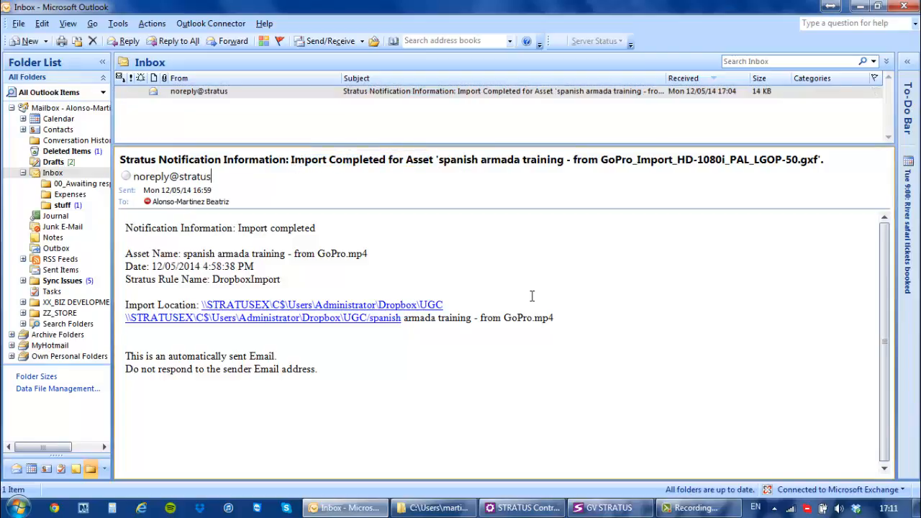
left_click(609, 507)
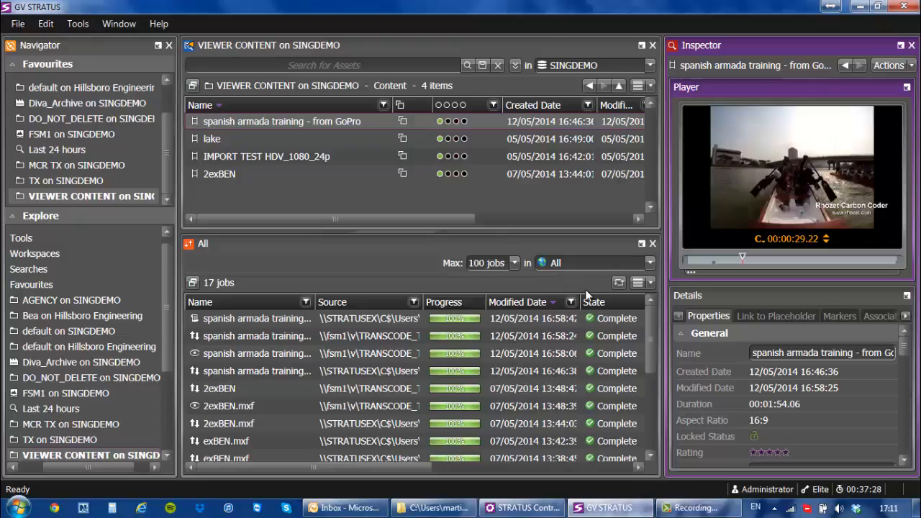
mouse_move(727, 507)
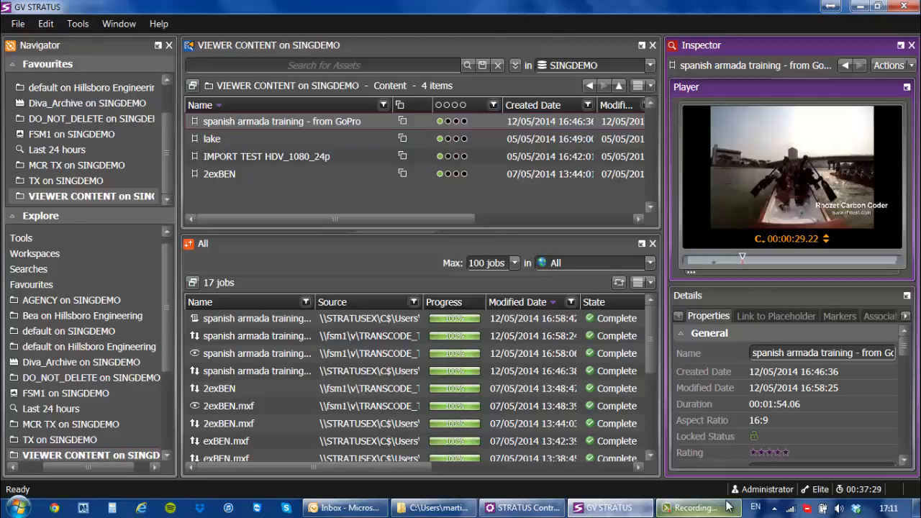